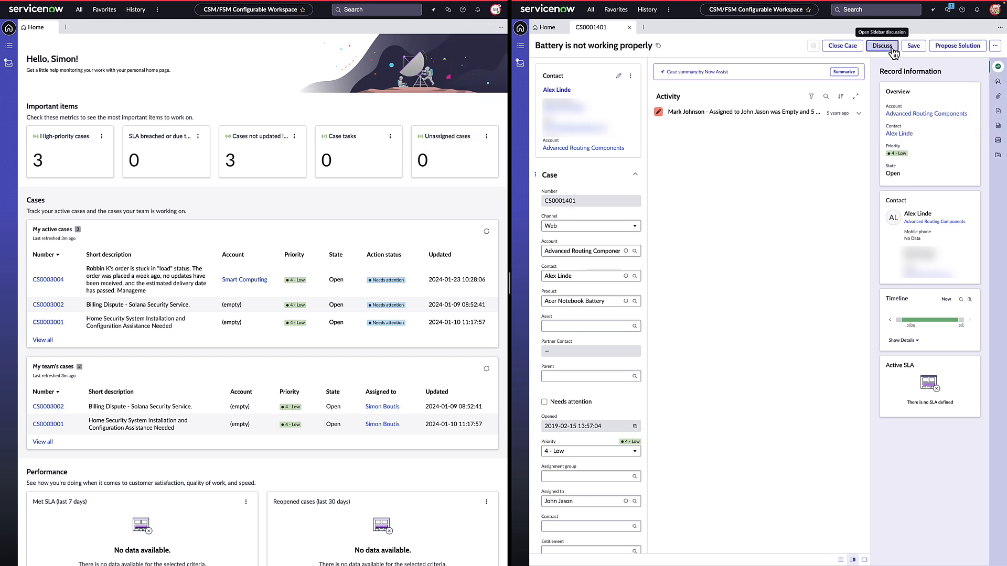
{"action": "left_click", "coordinate": [882, 45]}
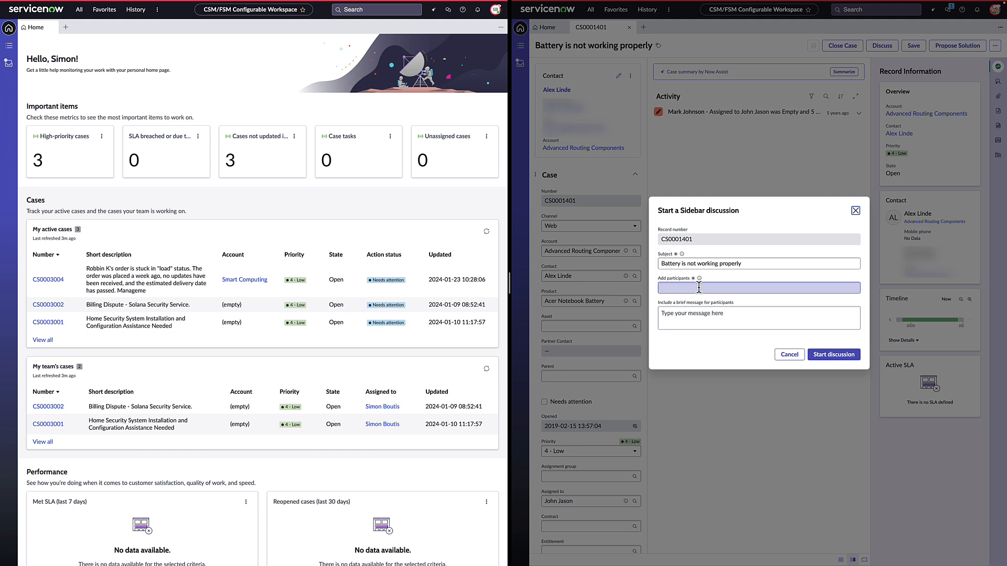
{"action": "type", "text": "si"}
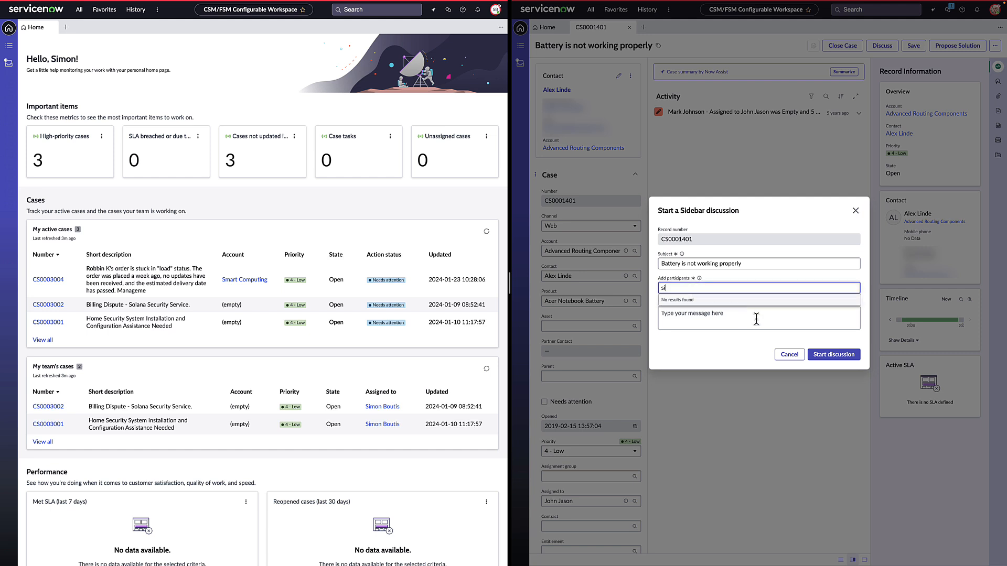
{"action": "type", "text": "I need some help with this ca"}
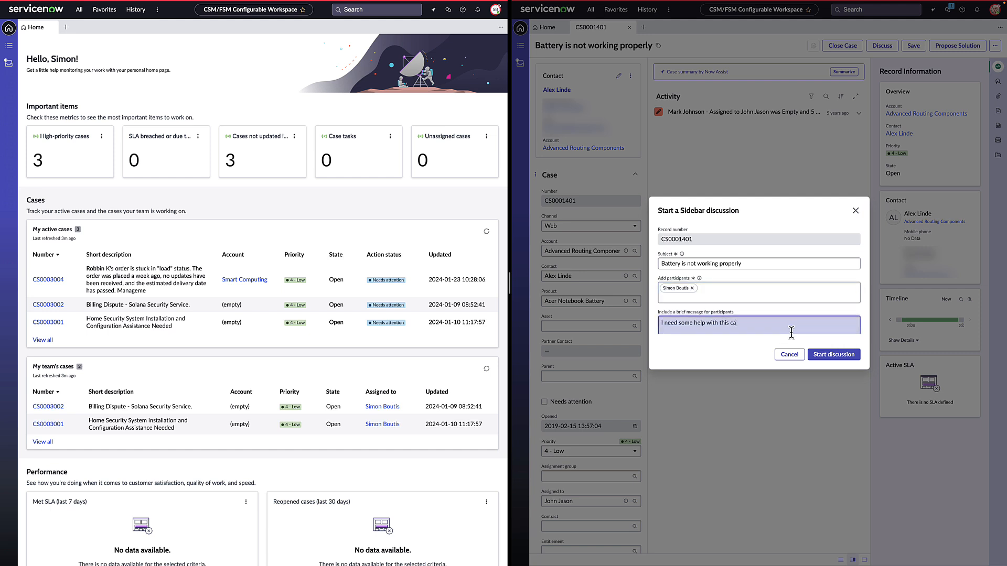
{"action": "left_click", "coordinate": [833, 355]}
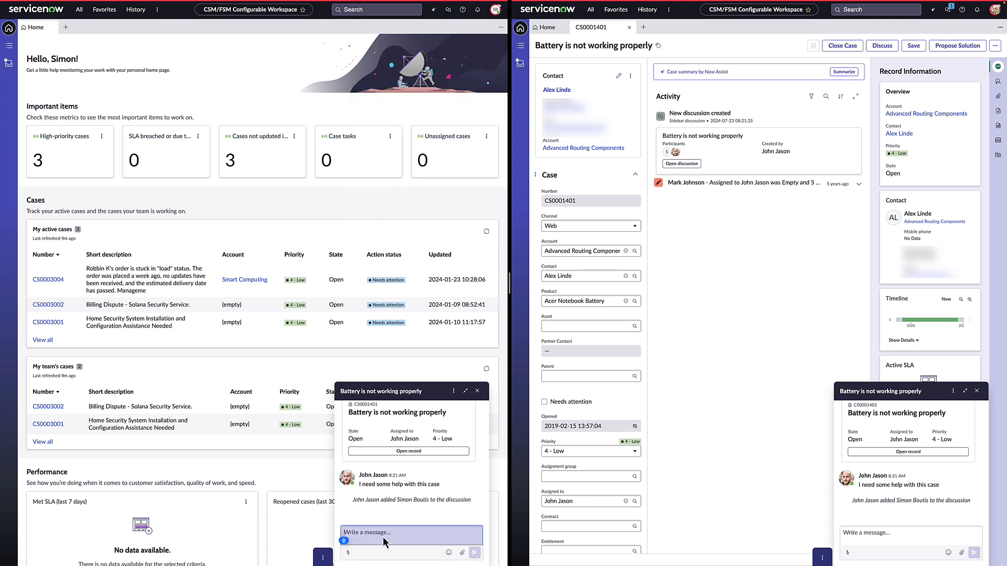
Send 'Hi John, what can I help with?' in the Sidebar chat about the battery issue
{"action": "type", "text": "Hi John, what can I help with?"}
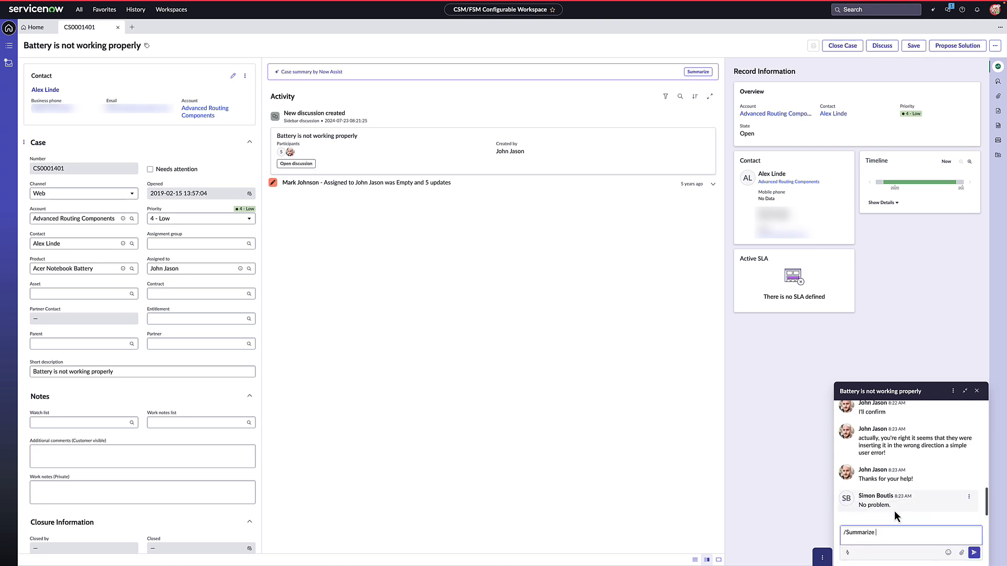
Summarize the discussion with Now Assist and save the summary to the case work notes
{"action": "left_click", "coordinate": [974, 552]}
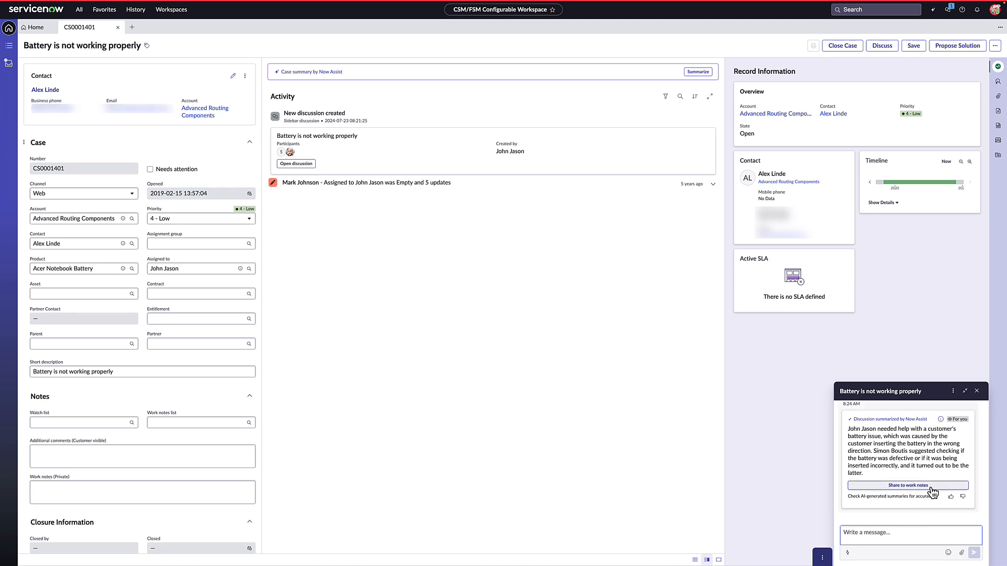
{"action": "left_click", "coordinate": [907, 486]}
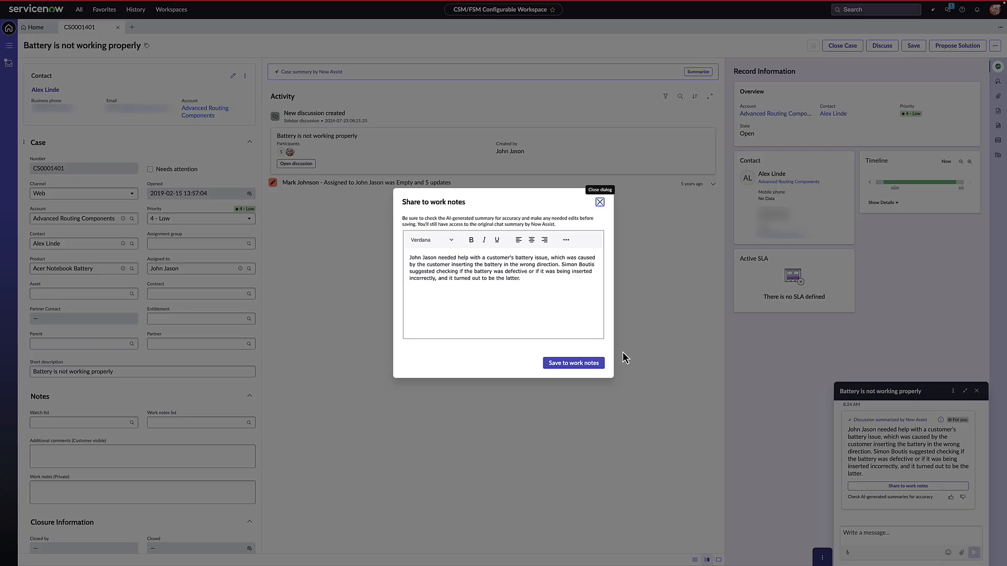
{"action": "left_click", "coordinate": [572, 363]}
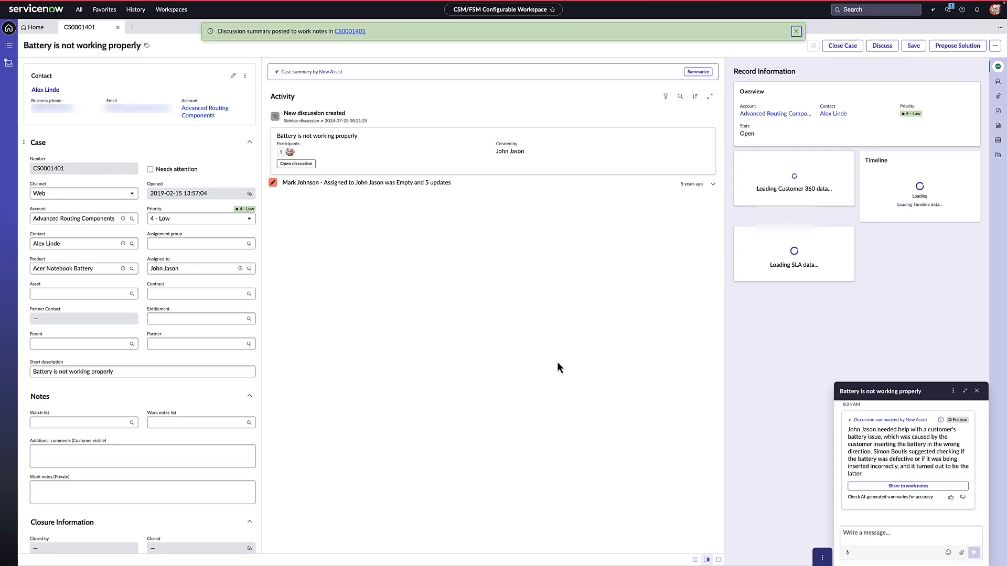